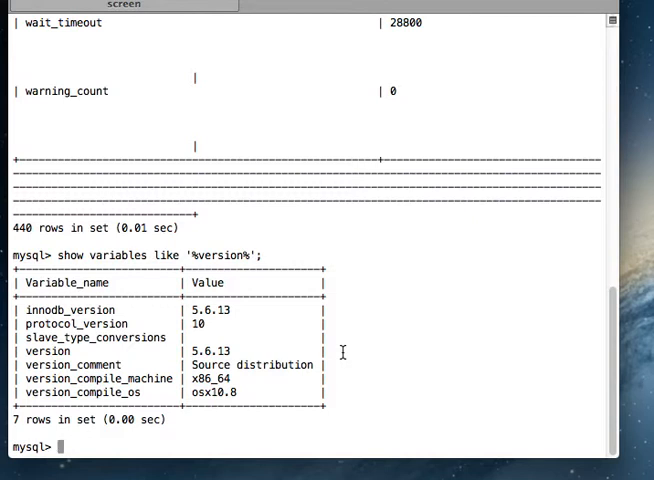
- Exit the MySQL session and reconnect with mysql -uroot -p, entering the password
{"action": "type", "text": "exit"}
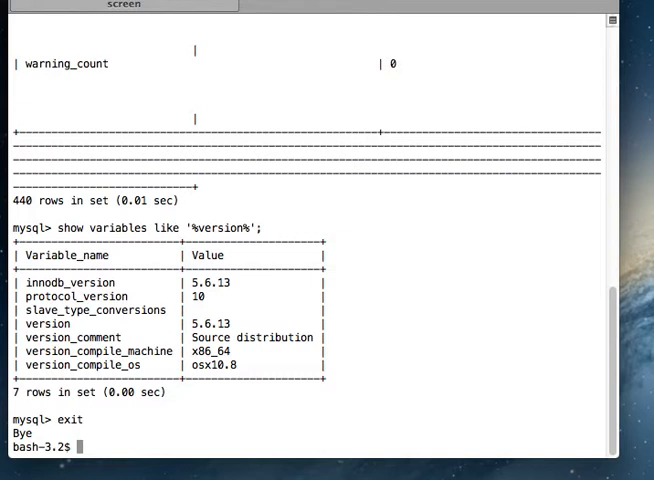
{"action": "type", "text": "mysql -ur"}
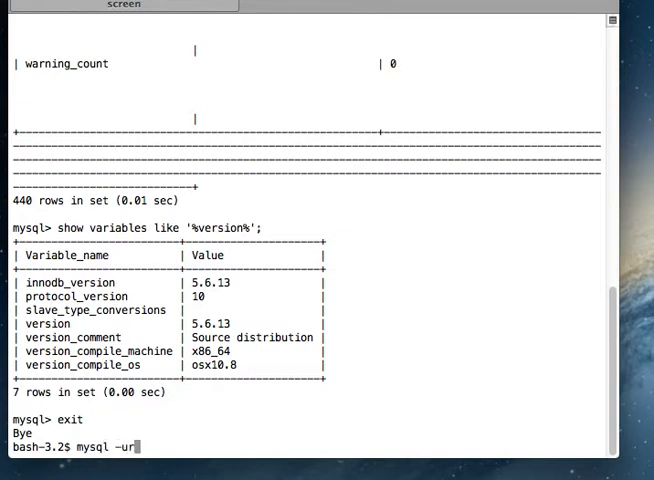
{"action": "type", "text": "oot -p"}
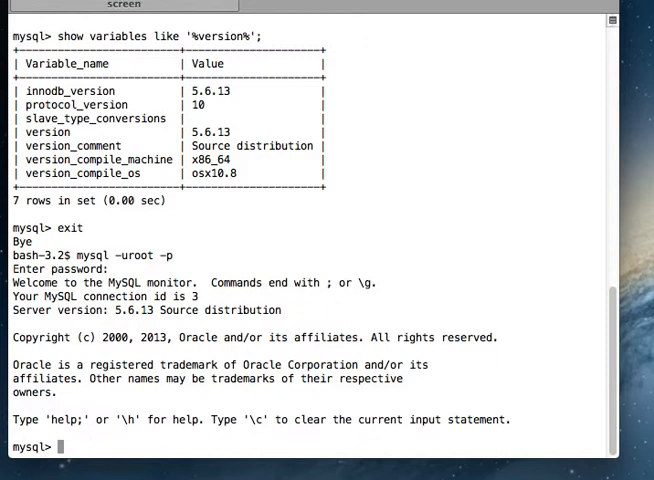
- Run SHOW DATABASES, USE mysql and SHOW TABLES to list the mysql database's 24 tables
{"action": "type", "text": "s"}
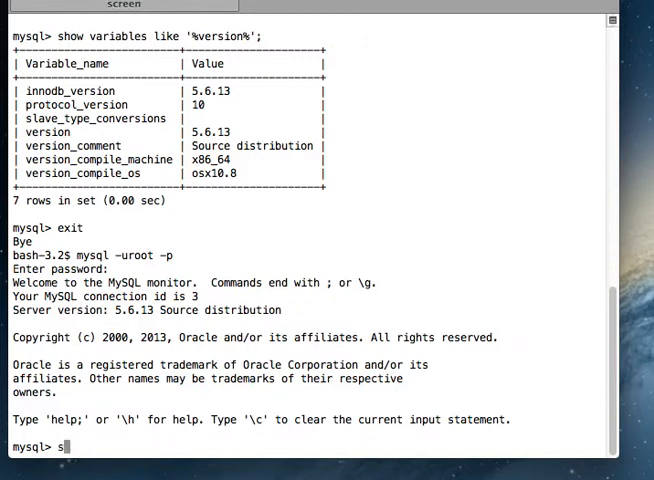
{"action": "type", "text": "how databases;"}
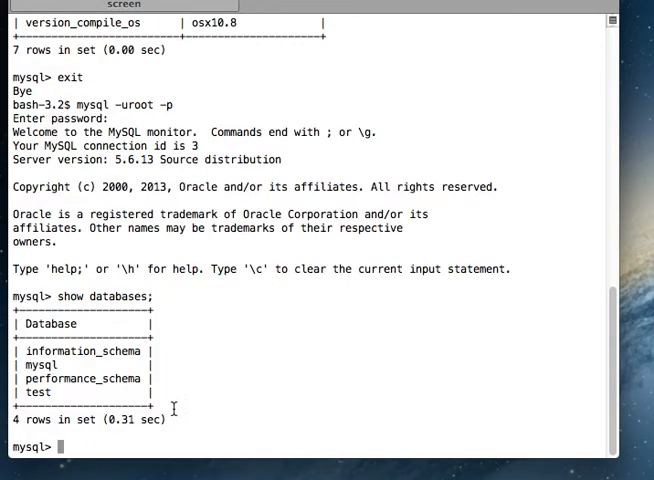
{"action": "double_click", "coordinate": [40, 364]}
{"action": "type", "text": "use"}
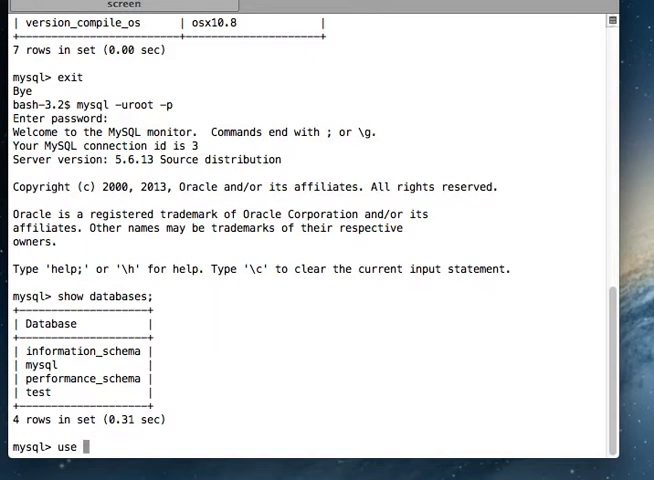
{"action": "type", "text": "mysql;"}
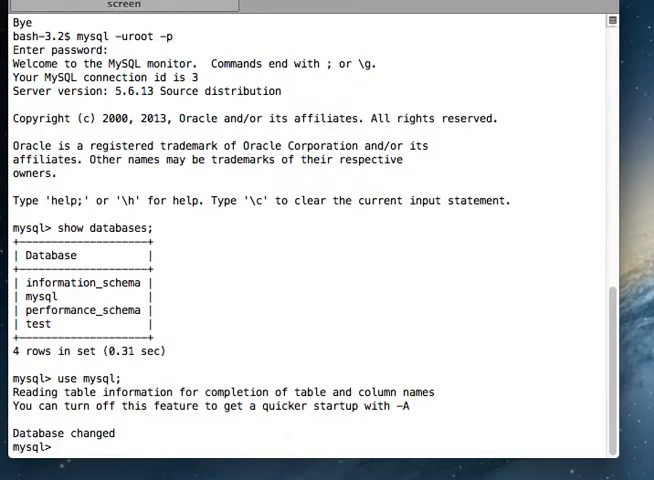
{"action": "type", "text": "show tables;"}
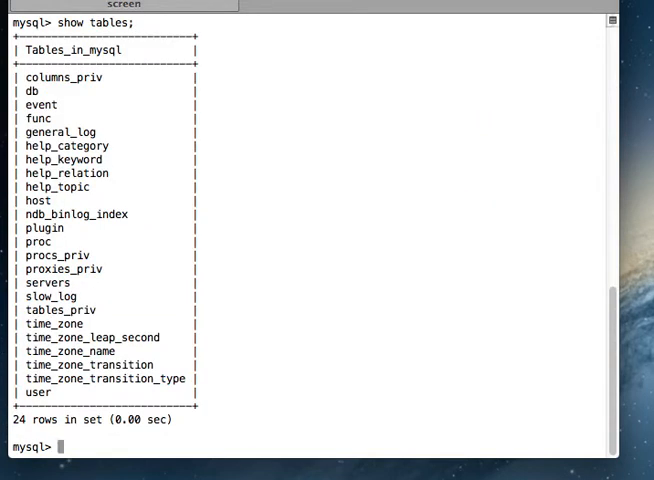
- Run DESC user to describe the user table's 42 columns
{"action": "double_click", "coordinate": [36, 392]}
{"action": "type", "text": "desc"}
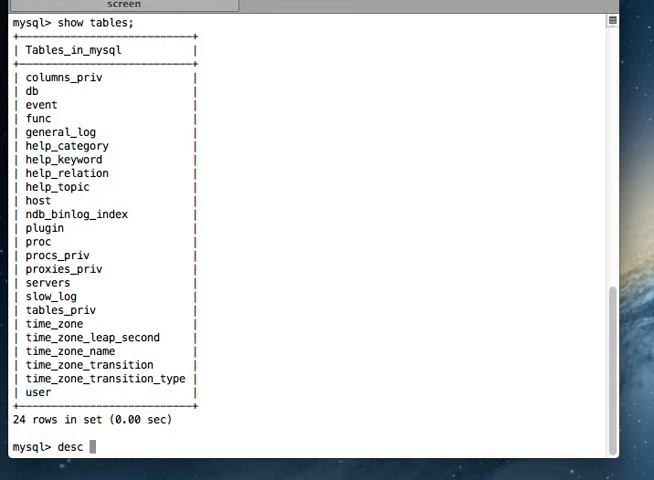
{"action": "type", "text": "user"}
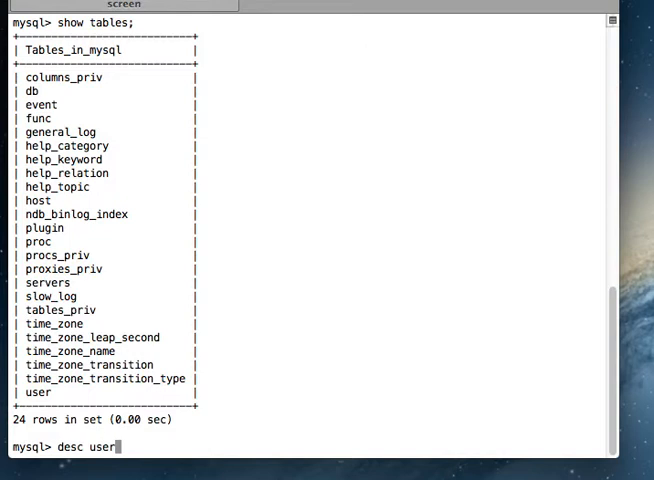
{"action": "key", "text": "Return"}
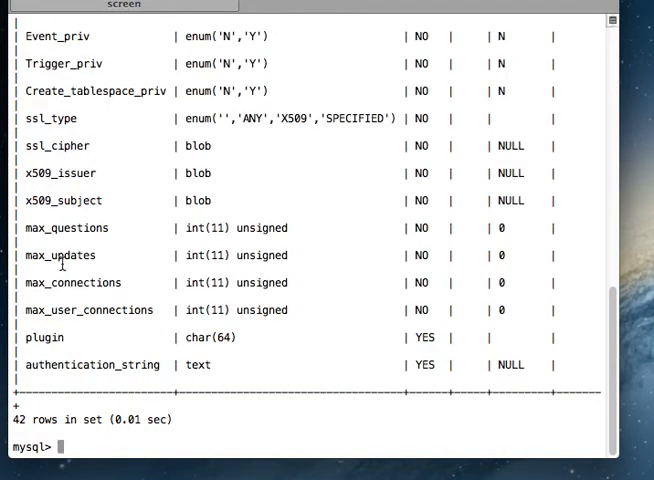
{"action": "mouse_move", "coordinate": [52, 36]}
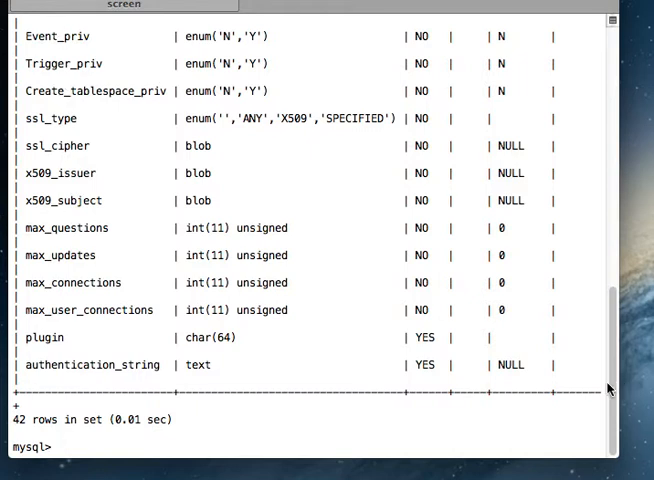
{"action": "mouse_move", "coordinate": [506, 442]}
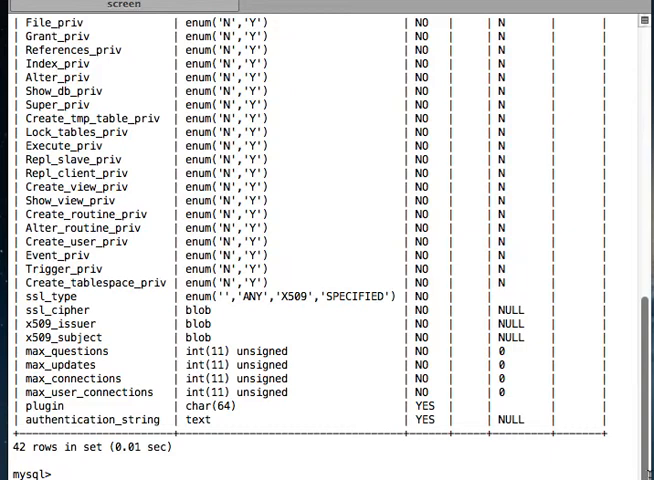
{"action": "mouse_move", "coordinate": [620, 472]}
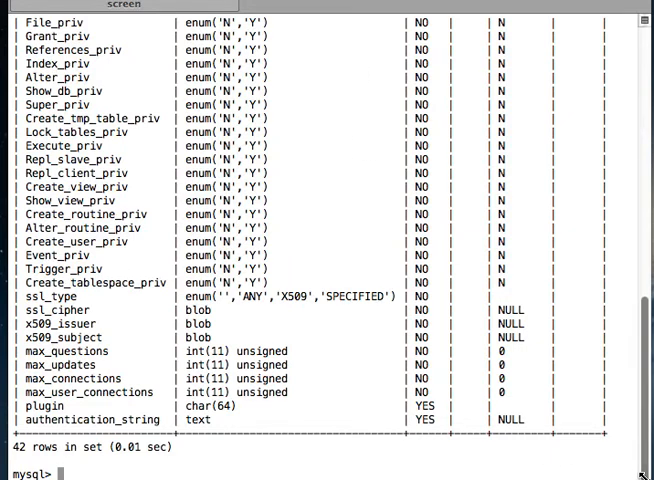
- Run 'select user, password, host from user limit 1;' returning root at localhost with its hash
{"action": "scroll", "scroll_direction": "down", "scroll_amount": 3}
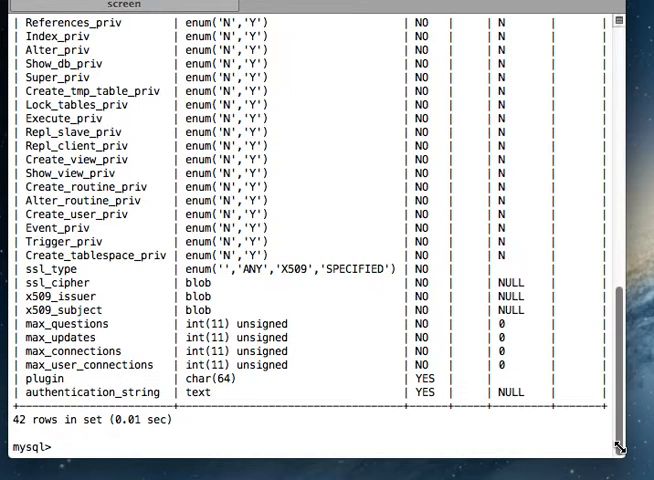
{"action": "type", "text": "selec"}
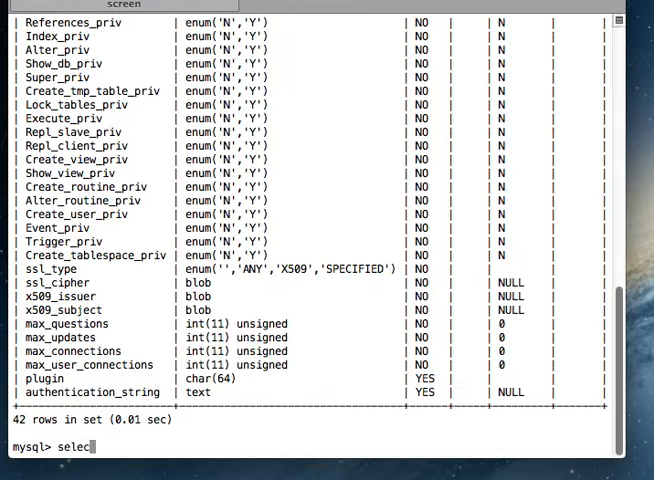
{"action": "type", "text": "t"}
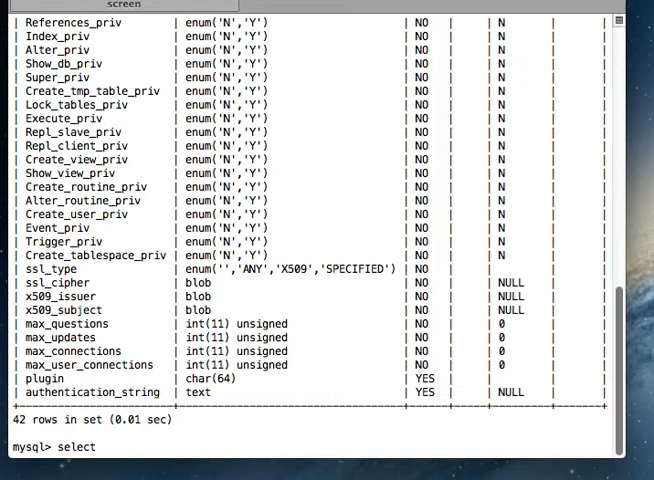
{"action": "type", "text": "use"}
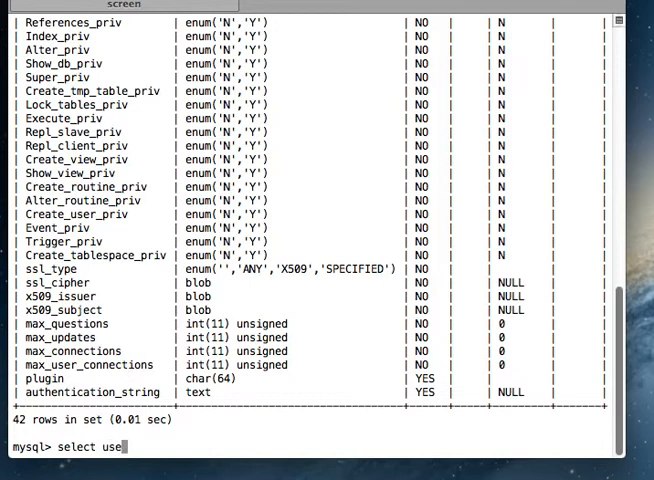
{"action": "type", "text": "r,"}
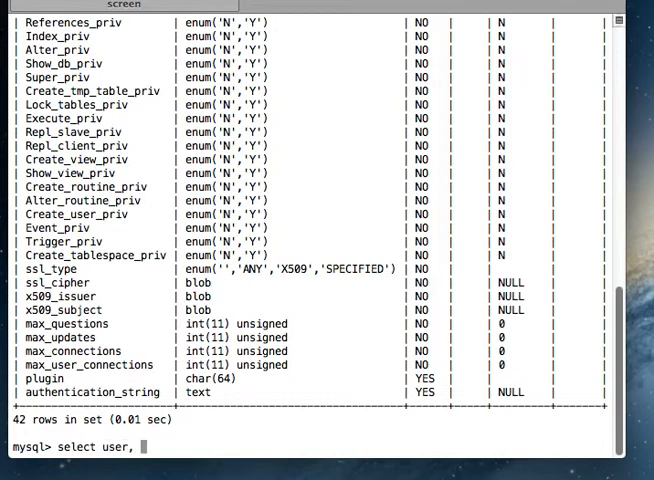
{"action": "type", "text": "password"}
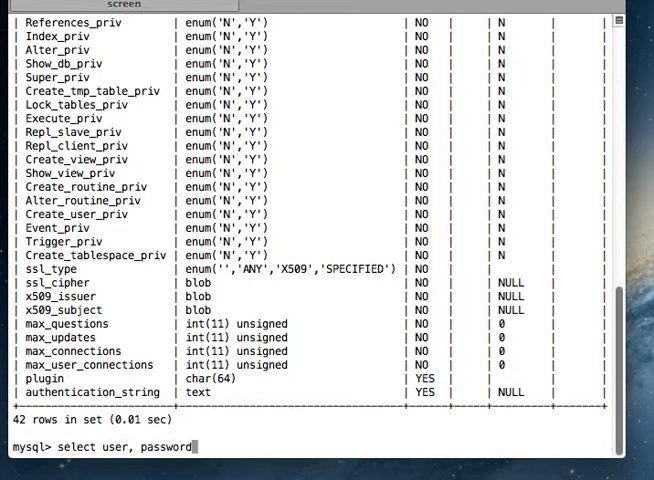
{"action": "type", "text": ", host"}
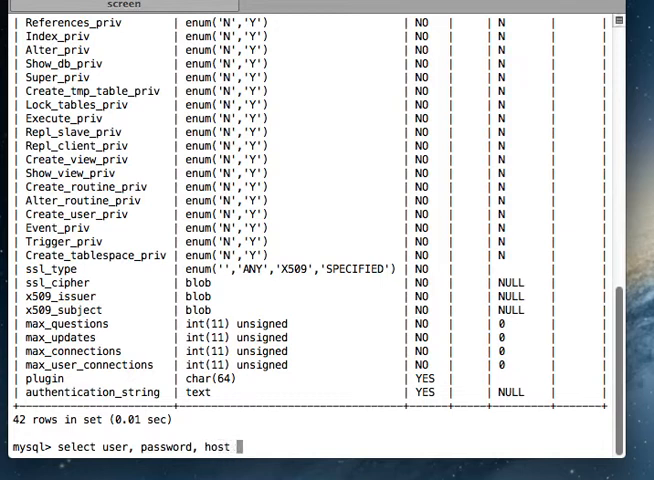
{"action": "type", "text": "from user"}
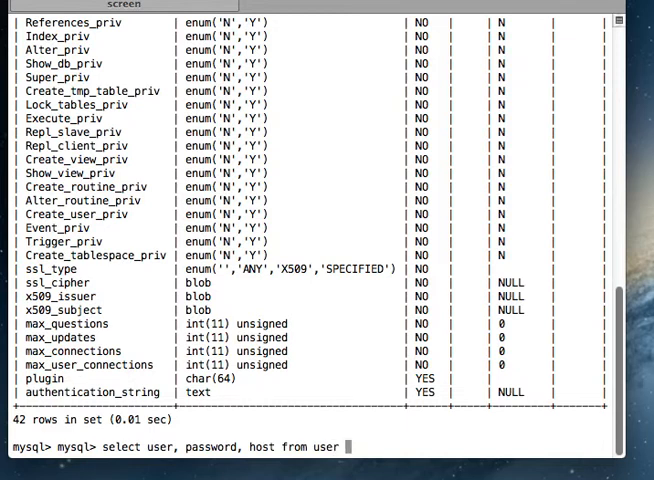
{"action": "type", "text": "limit 1;"}
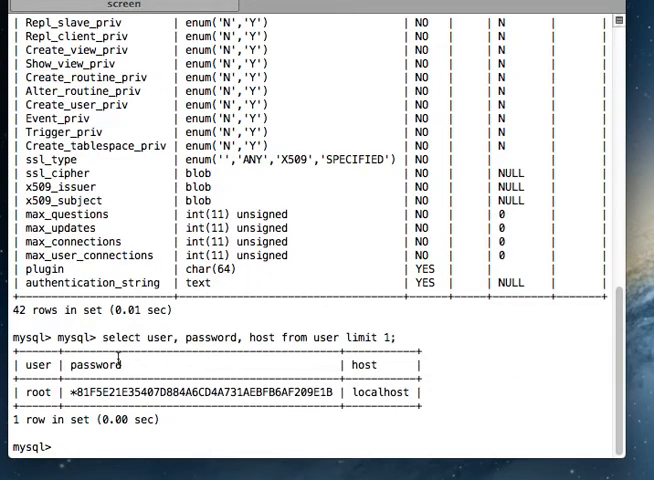
{"action": "mouse_move", "coordinate": [392, 388]}
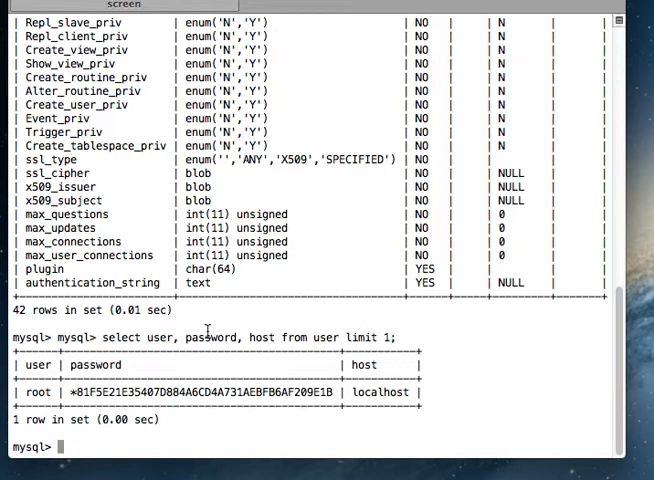
{"action": "mouse_move", "coordinate": [162, 338]}
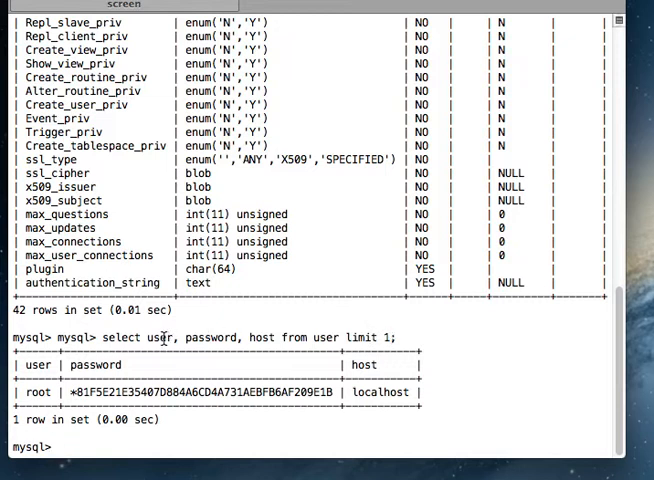
- Highlight the password column and the root value in the query result
{"action": "double_click", "coordinate": [208, 336]}
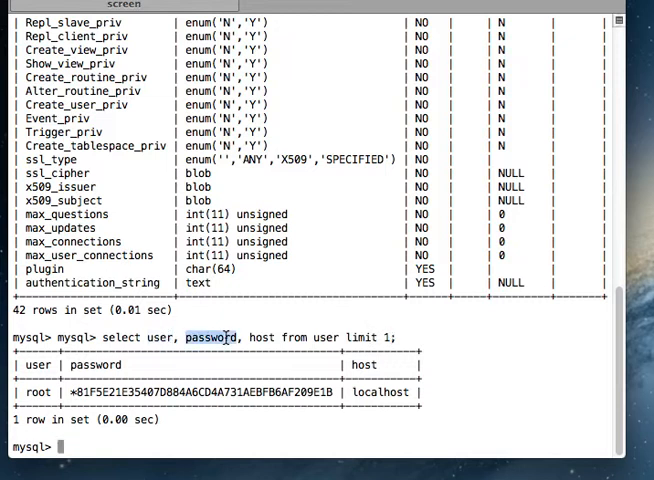
{"action": "double_click", "coordinate": [260, 336]}
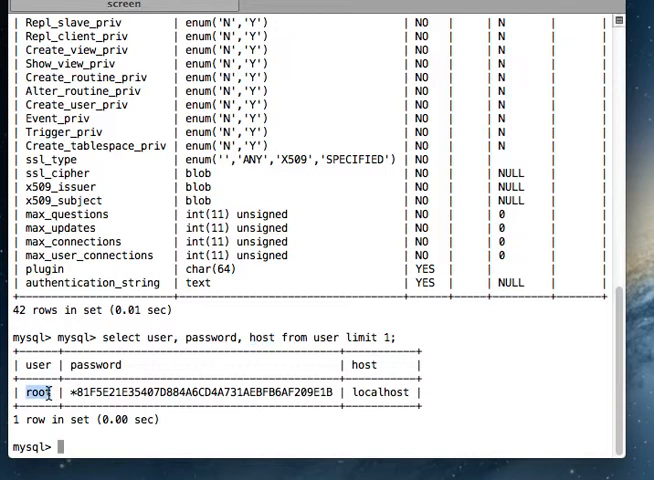
{"action": "mouse_move", "coordinate": [348, 392]}
{"action": "type", "text": "user"}
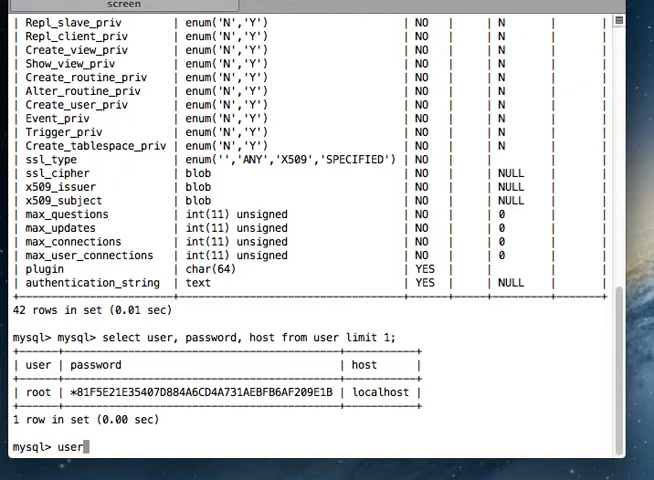
- Run 'select user();' and highlight the root@localhost result
{"action": "type", "text": "()"}
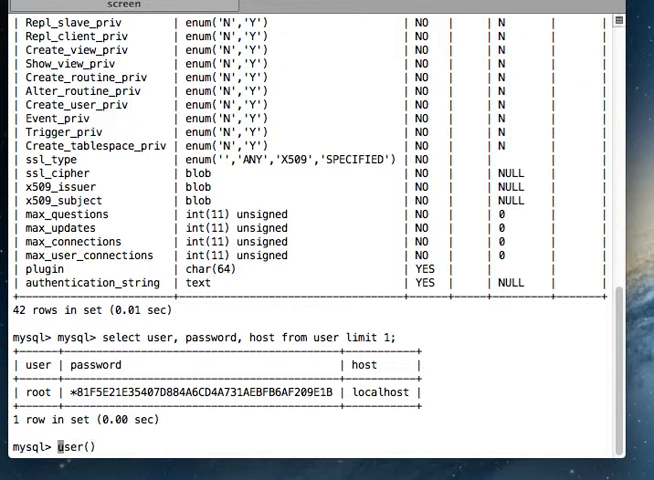
{"action": "type", "text": "select"}
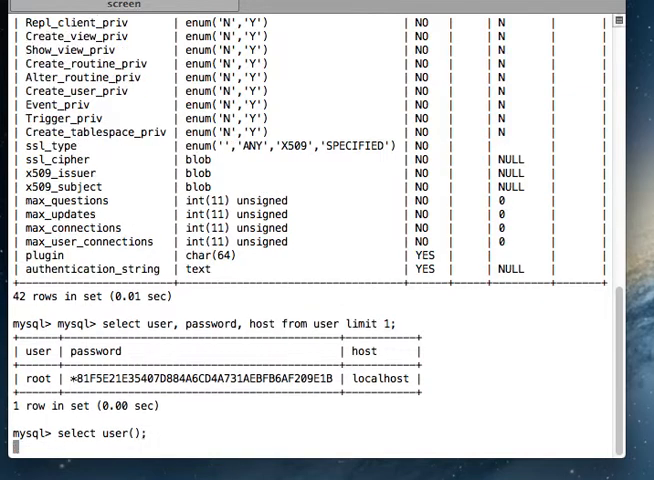
{"action": "key", "text": "Return"}
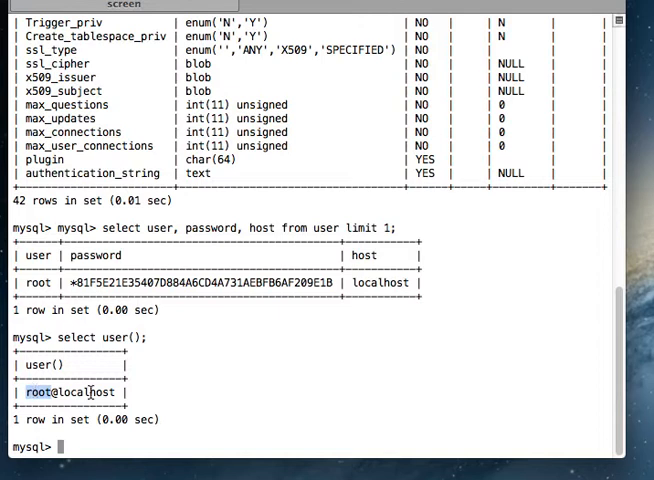
{"action": "double_click", "coordinate": [76, 392]}
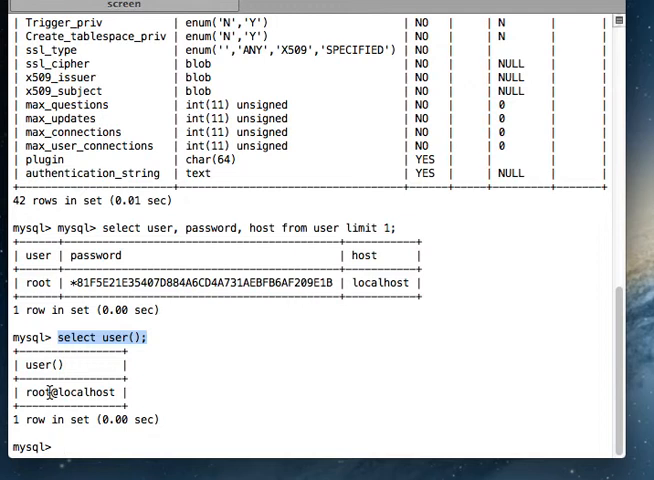
{"action": "double_click", "coordinate": [38, 392]}
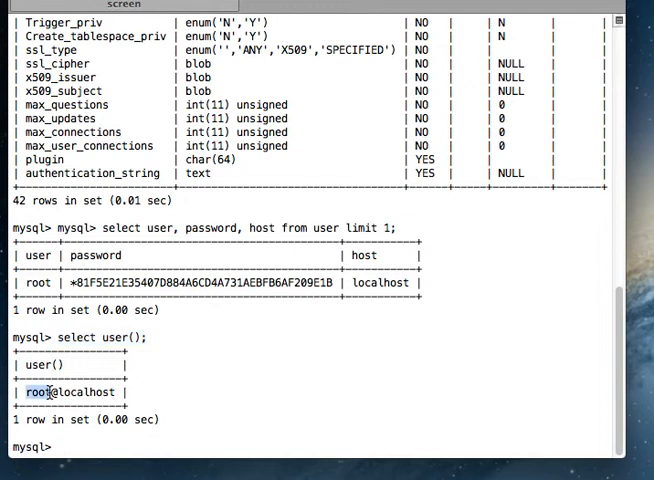